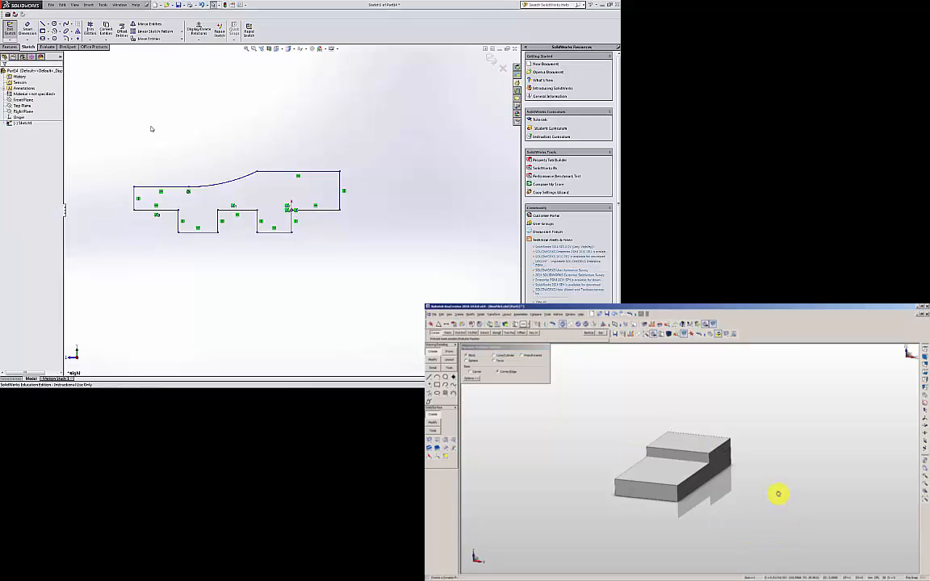
Add global variables in the Equations dialog to drive the stepped base profile dimensions.
left_click_drag(778, 494, 607, 474)
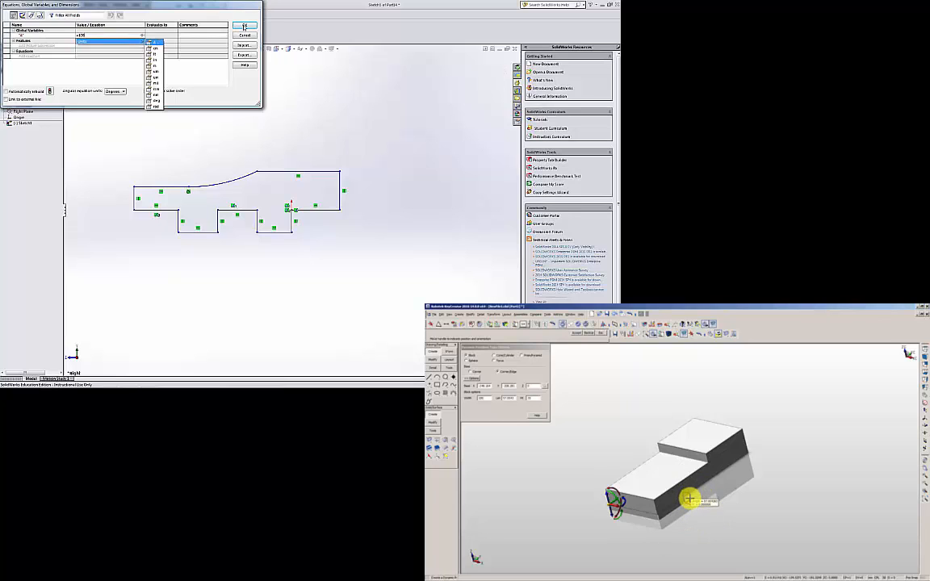
left_click(245, 26)
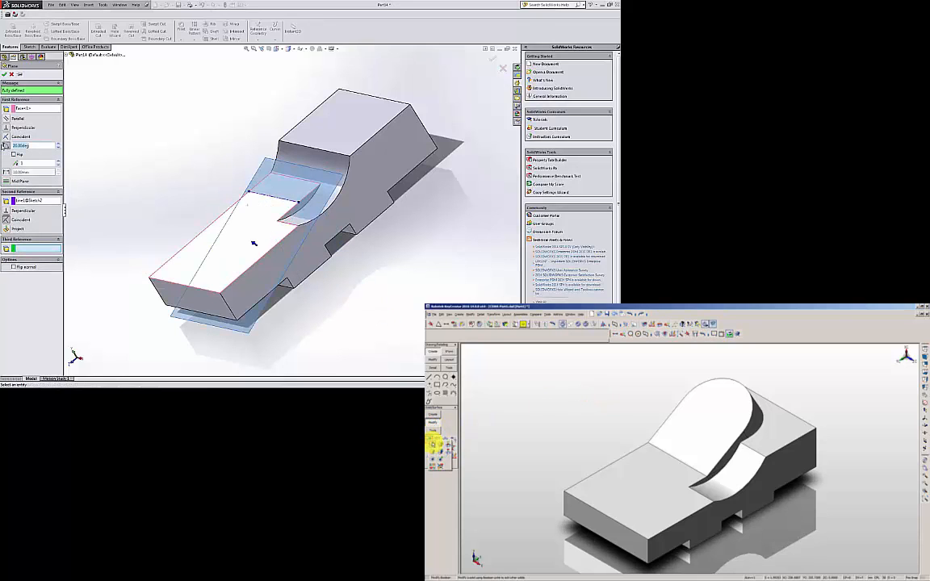
Confirm the angled reference plane through the block from the chosen edge and face.
left_click(681, 442)
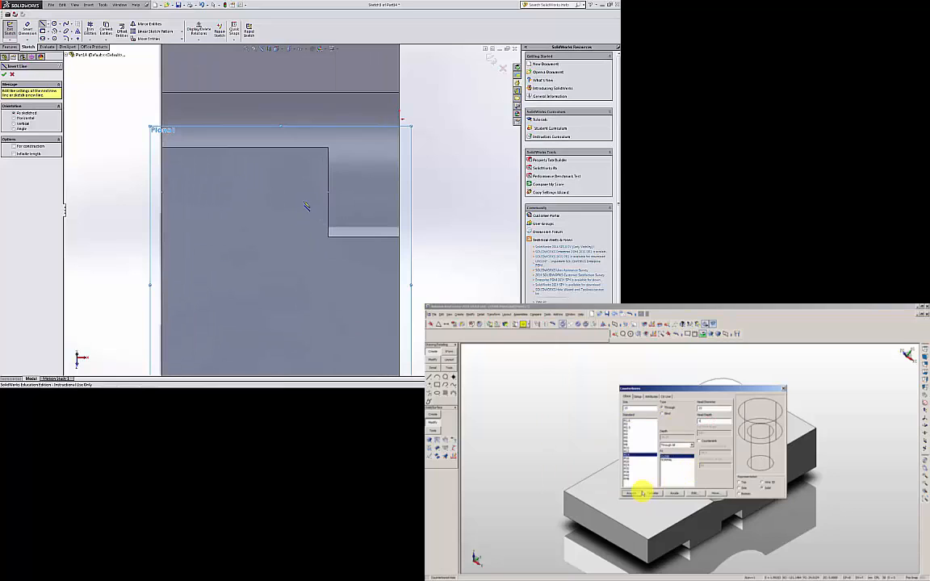
Start the profile sketch on the angled plane viewed normal to it.
left_click(631, 492)
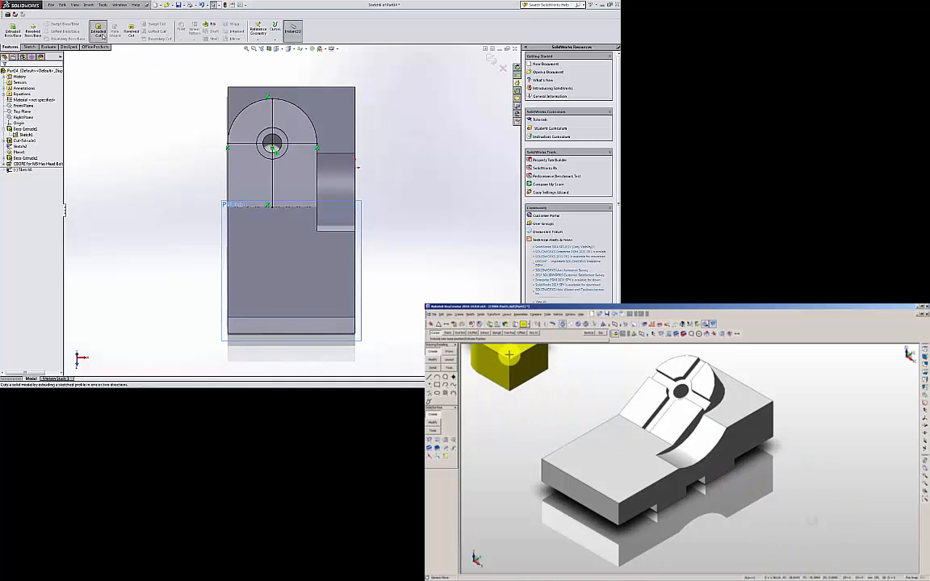
Begin the circular hole sketch on the rounded boss face for the through cut.
left_click(98, 31)
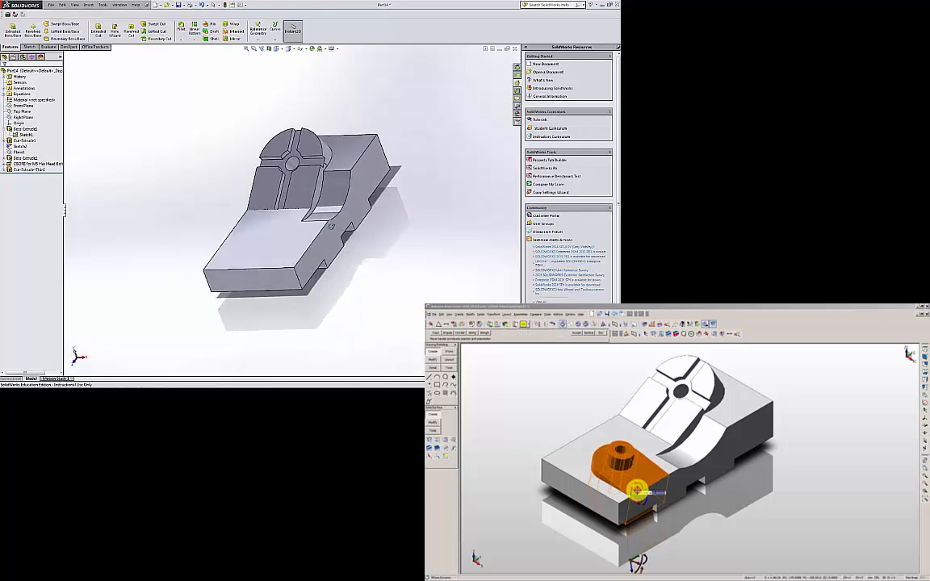
Set up the extruded cut shaping the angled upper section around the front boss and accept it.
left_click(259, 31)
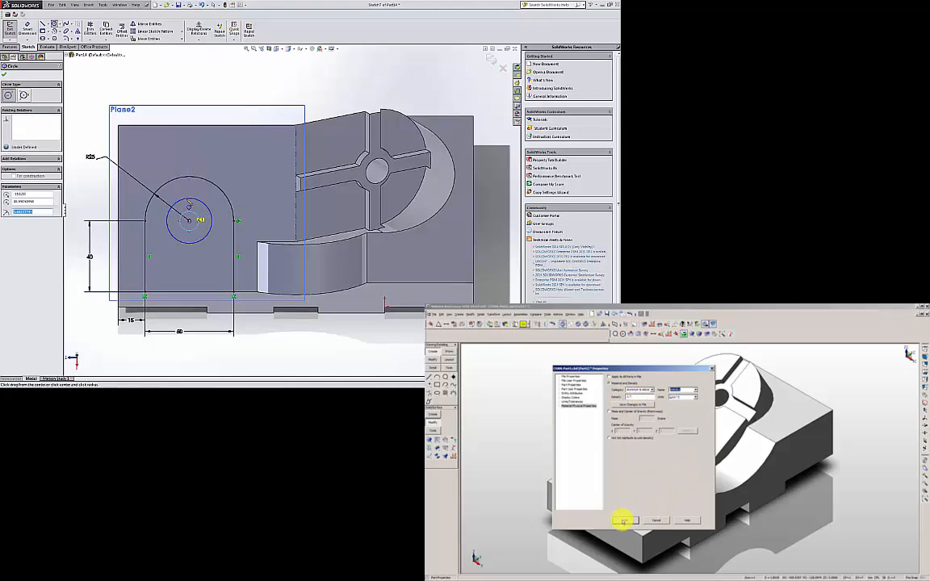
left_click(623, 520)
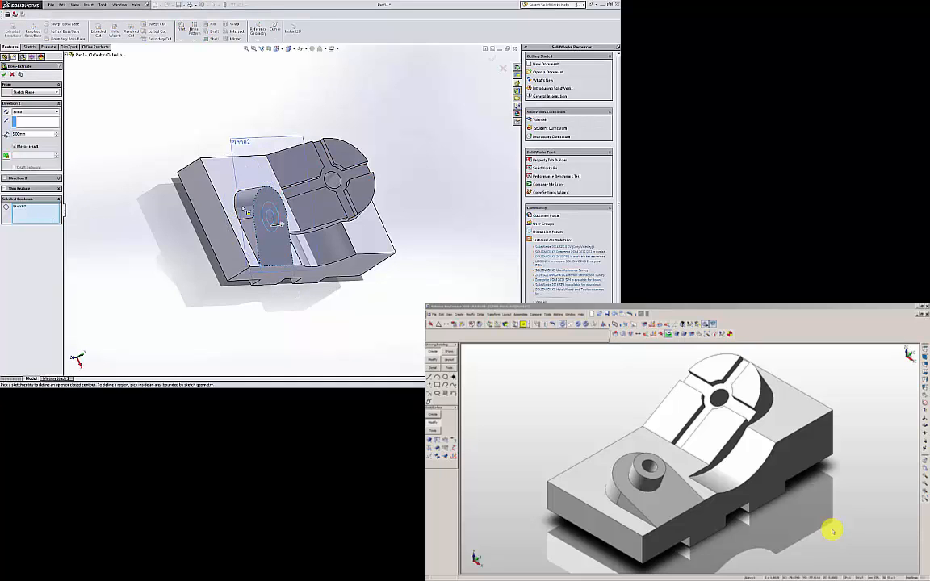
left_click(271, 212)
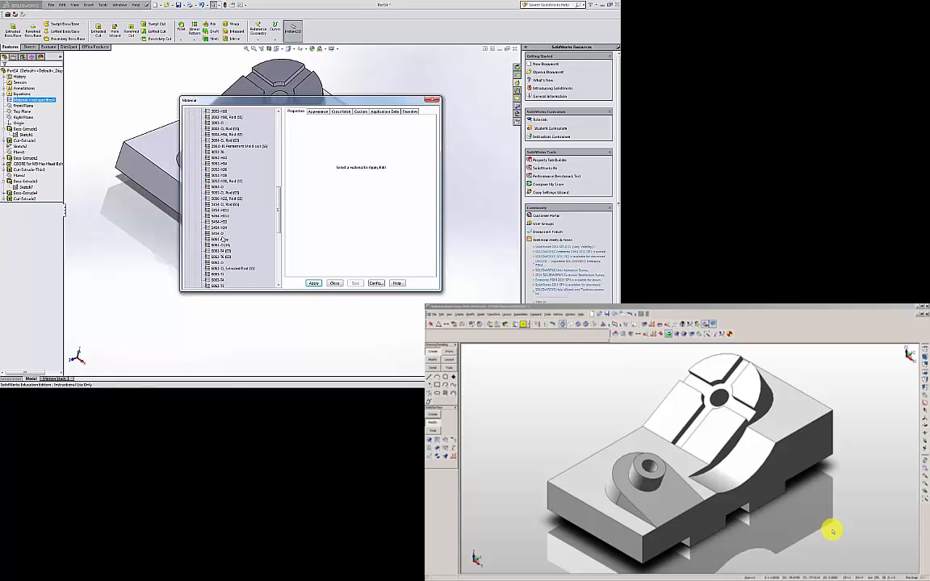
Assign Aluminum Alloys > 6061 Alloy to the part and apply it.
left_click(220, 239)
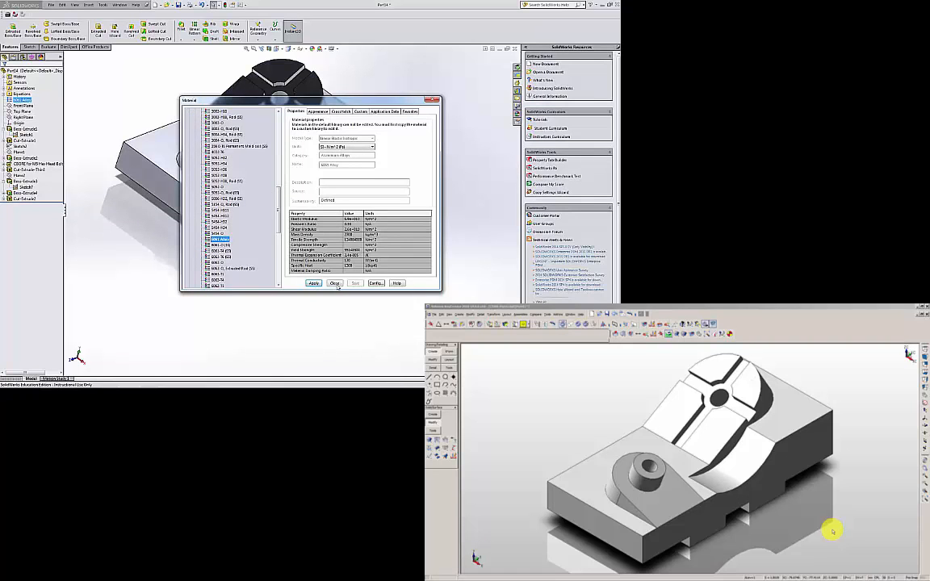
left_click(334, 284)
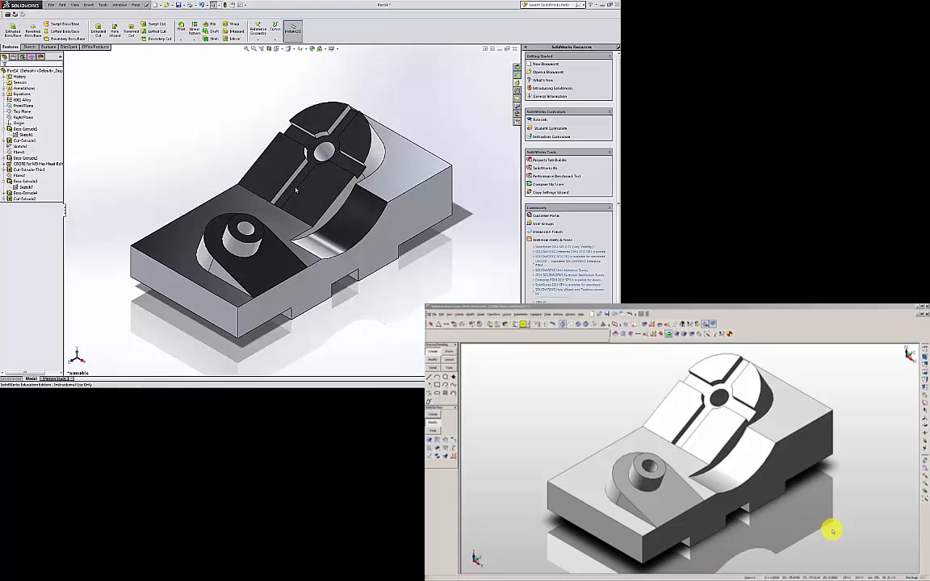
mouse_move(190, 123)
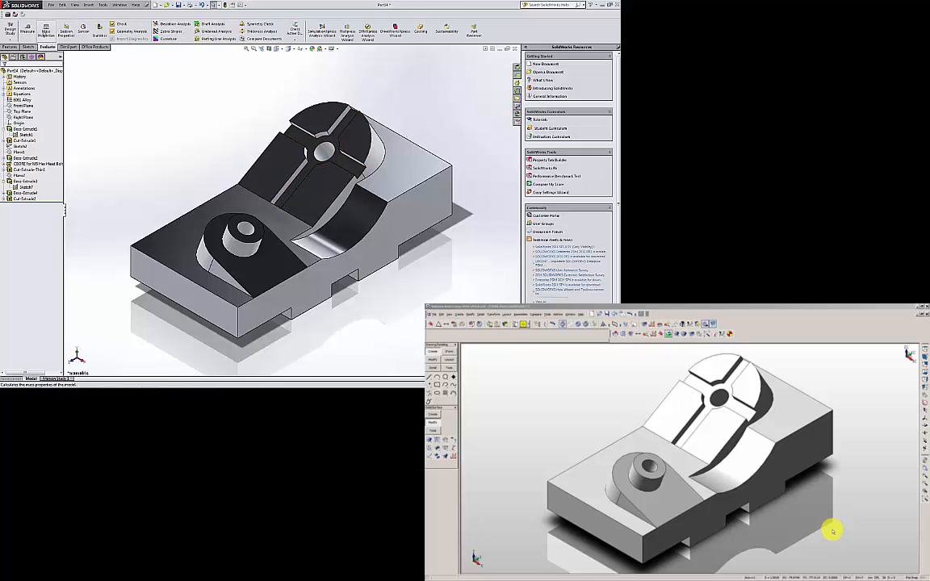
Run Mass Properties on the Evaluate tab to report the part's mass and volume.
left_click(28, 30)
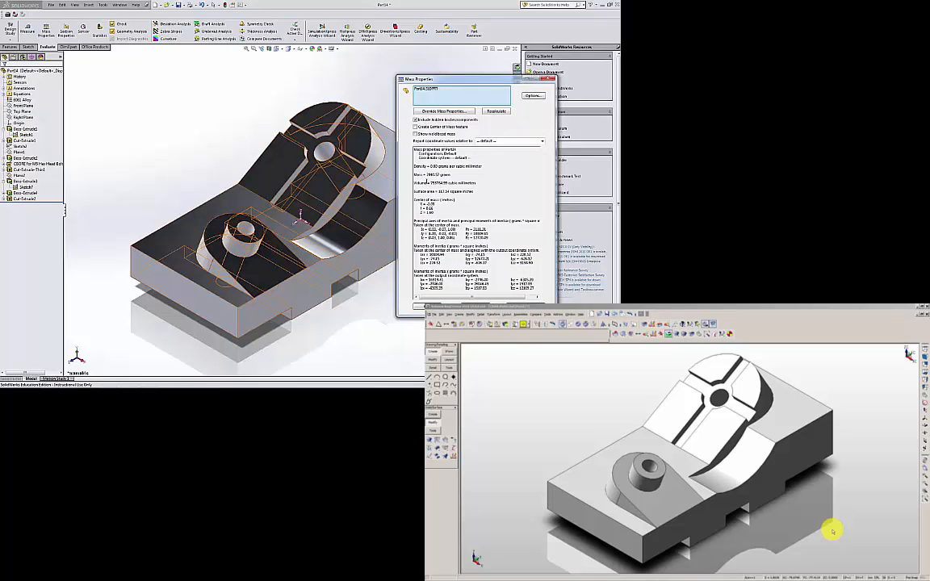